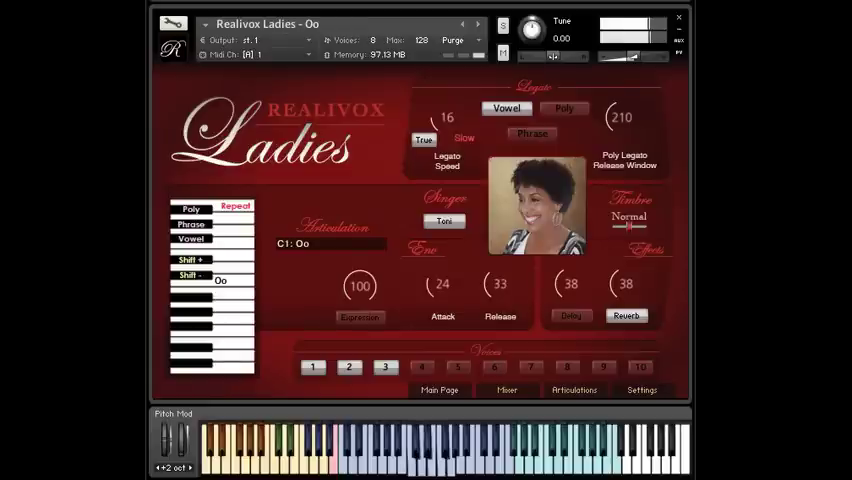
# Shorten the first C3 note so it ends just after the next note starts.
pyautogui.click(380, 40)
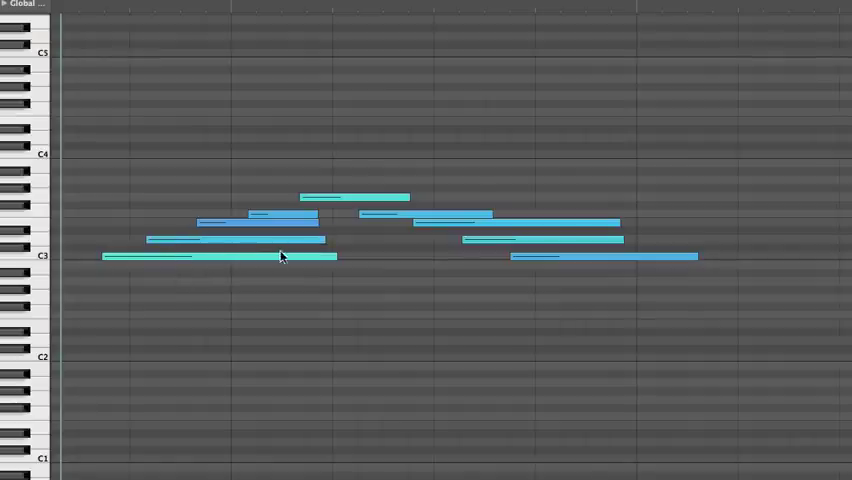
pyautogui.moveTo(336, 256); pyautogui.dragTo(290, 256)
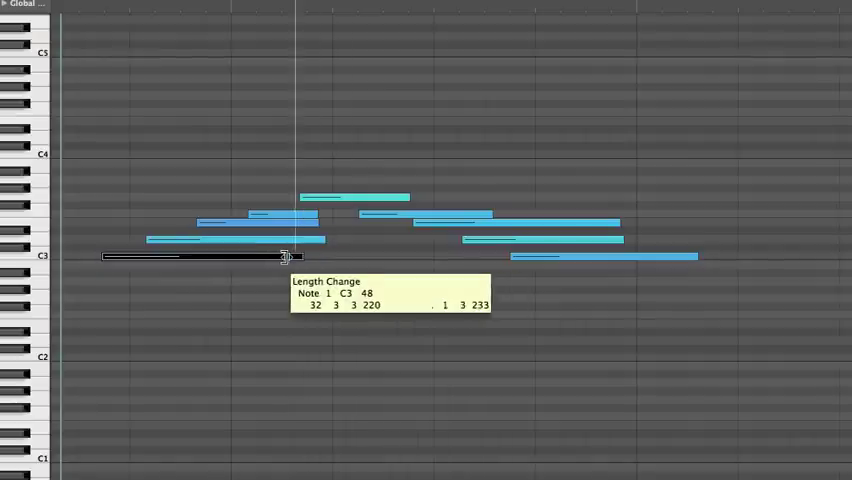
pyautogui.moveTo(290, 256); pyautogui.dragTo(170, 256)
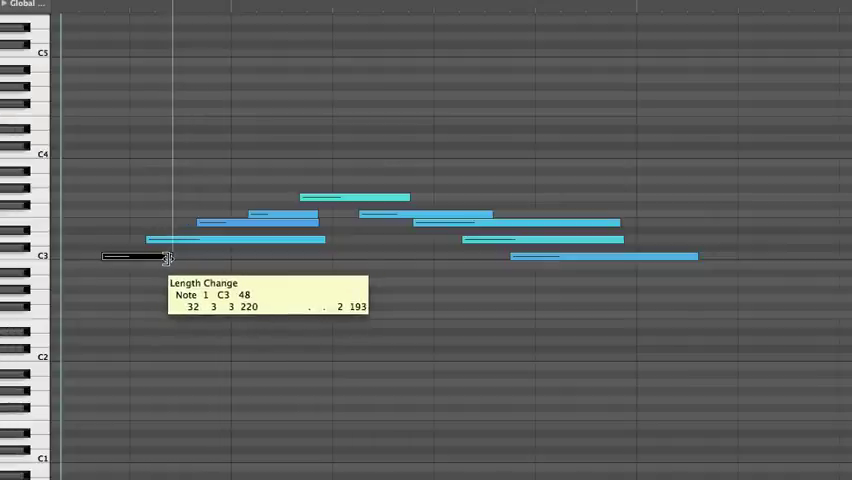
pyautogui.moveTo(168, 256); pyautogui.dragTo(170, 256)
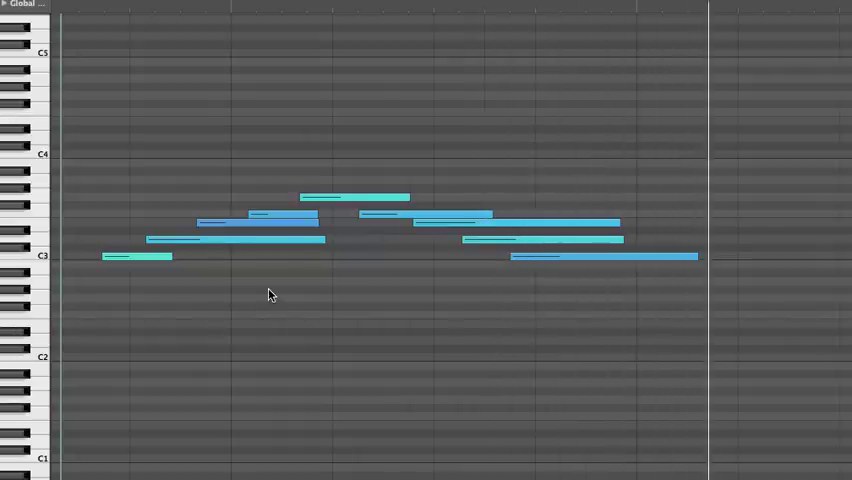
pyautogui.moveTo(390, 292)
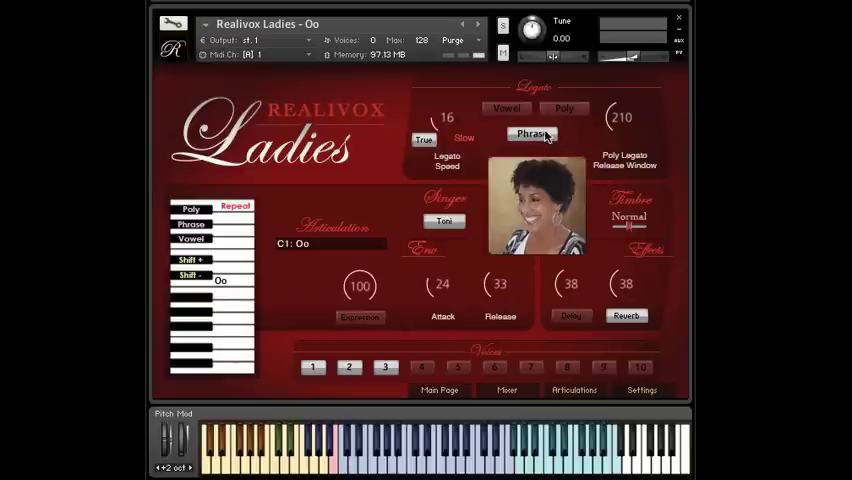
# Switch Realivox Ladies from vowel legato to Phrase legato.
pyautogui.click(564, 108)
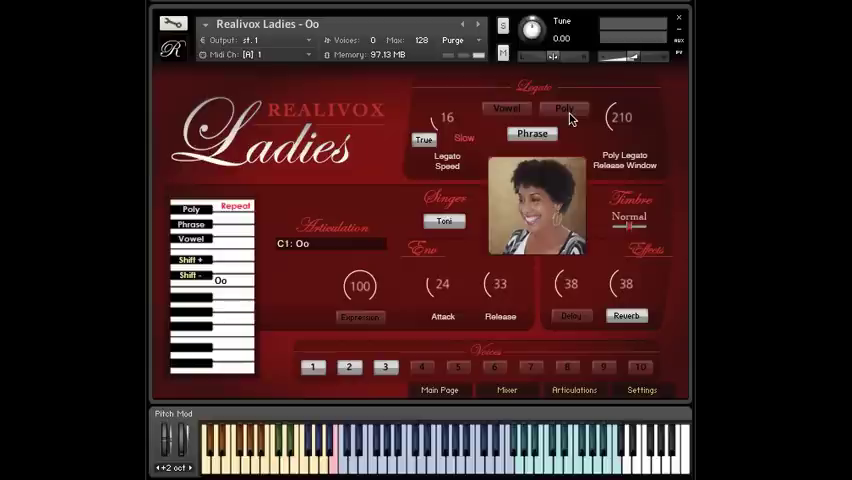